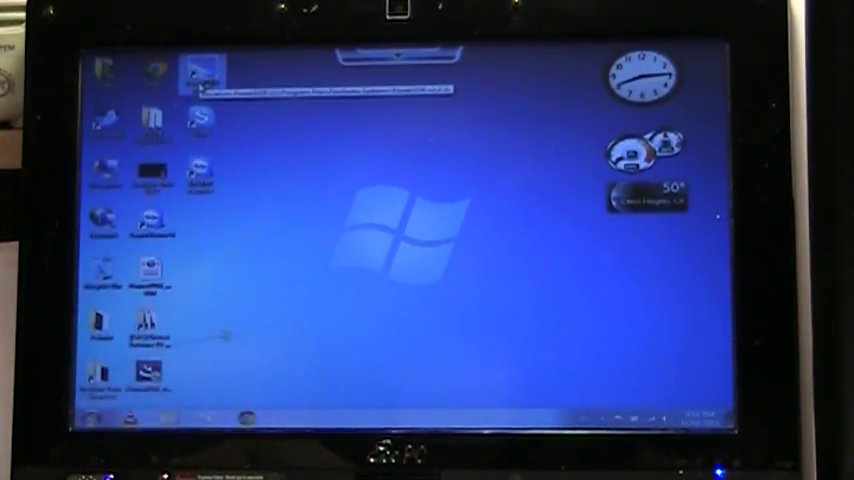
- Launch the radio control program from its desktop shortcut and accept the safe-operation notice via Continue
double_click(200, 72)
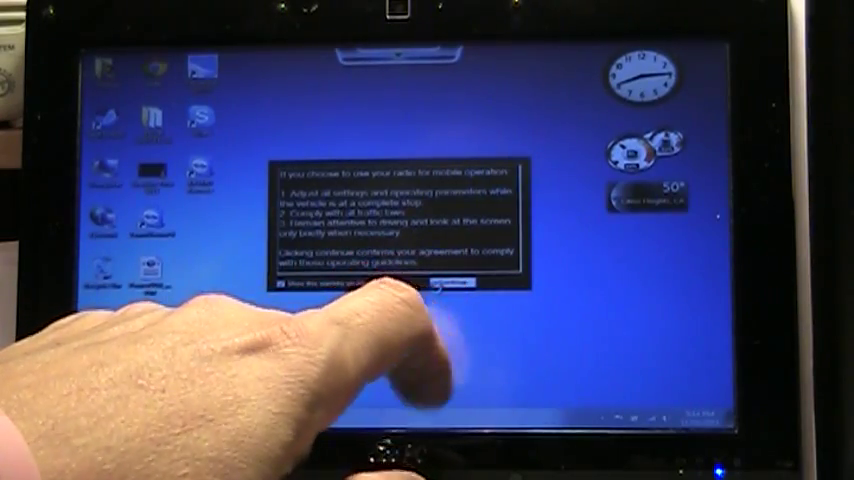
click(456, 288)
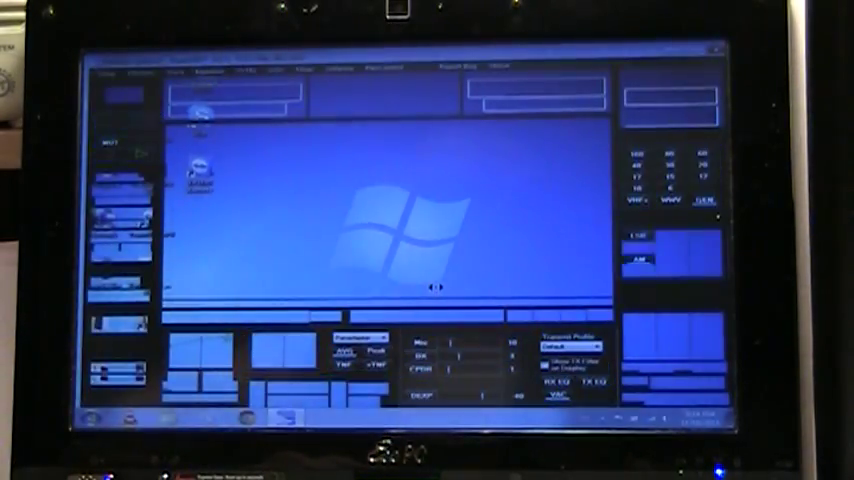